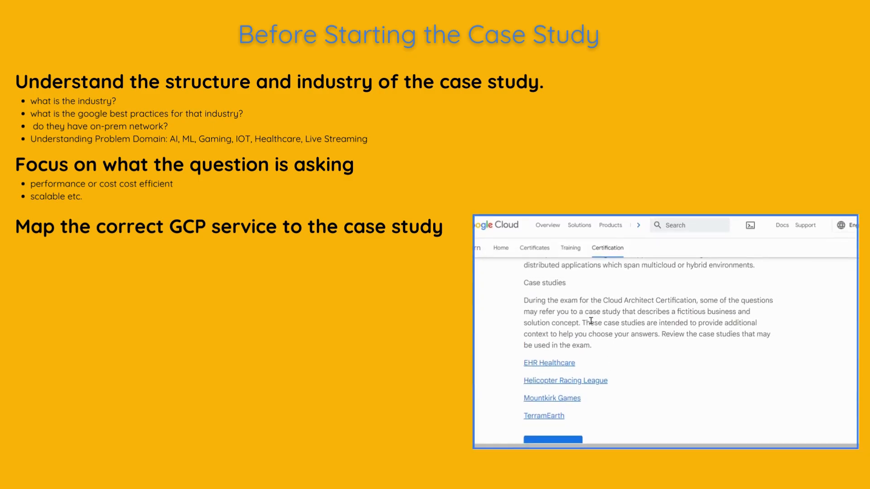
# - Highlight the TerramEarth requirements about vehicles, growing sensor data and legacy inventory systems
pyautogui.scroll(-3)
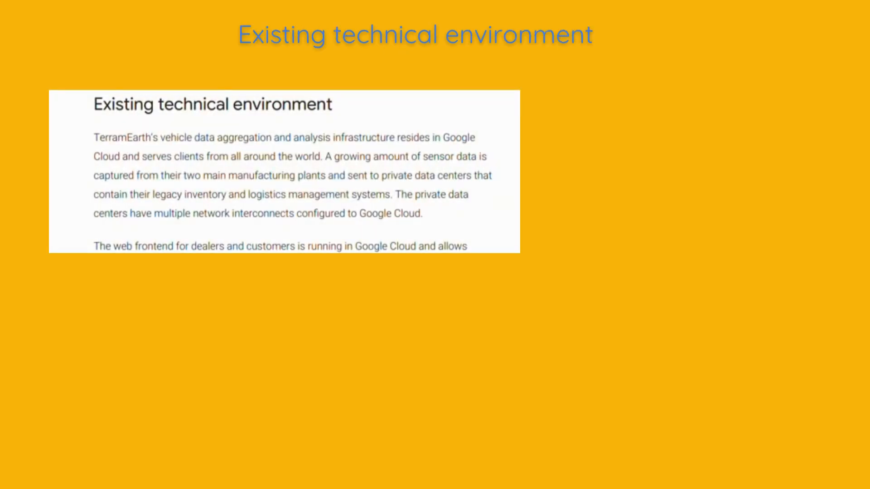
pyautogui.moveTo(94, 136); pyautogui.dragTo(191, 137)
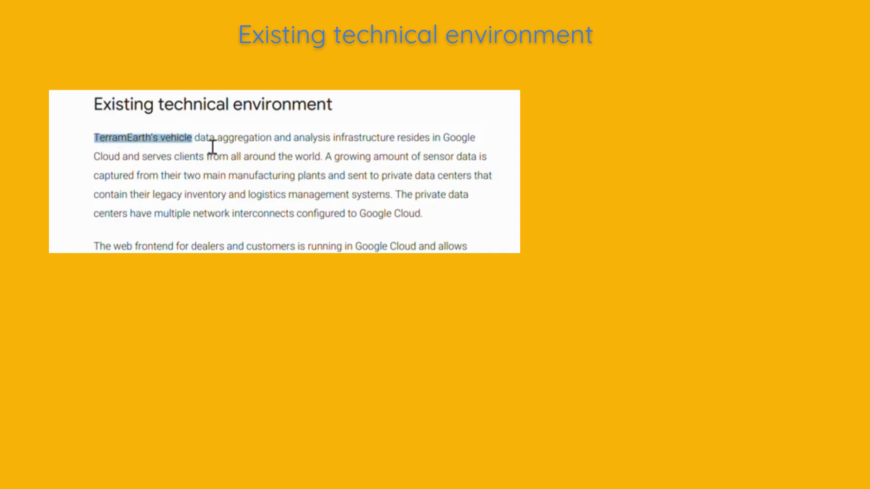
pyautogui.moveTo(211, 137); pyautogui.dragTo(477, 138)
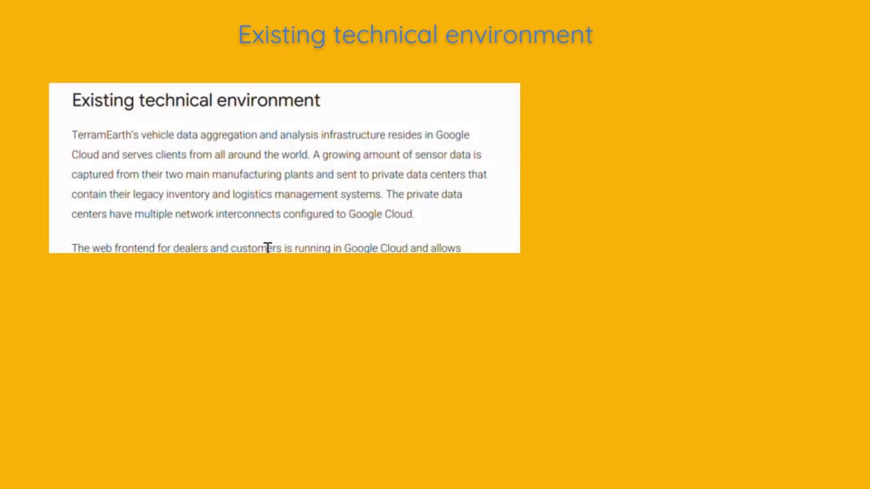
pyautogui.moveTo(311, 154); pyautogui.dragTo(498, 154)
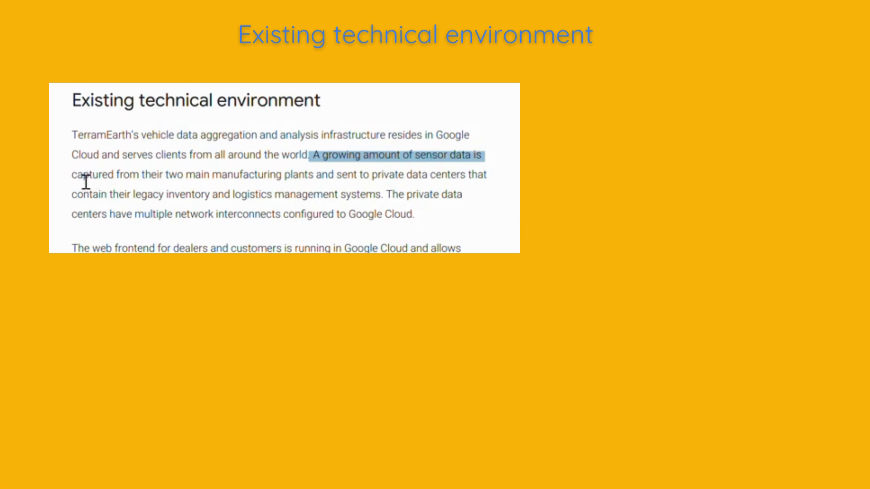
pyautogui.moveTo(85, 183); pyautogui.dragTo(397, 175)
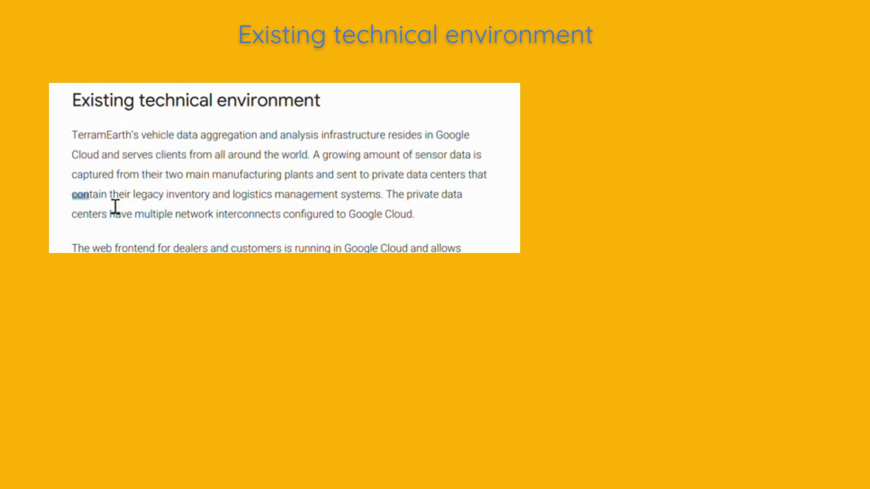
pyautogui.moveTo(71, 194); pyautogui.dragTo(391, 194)
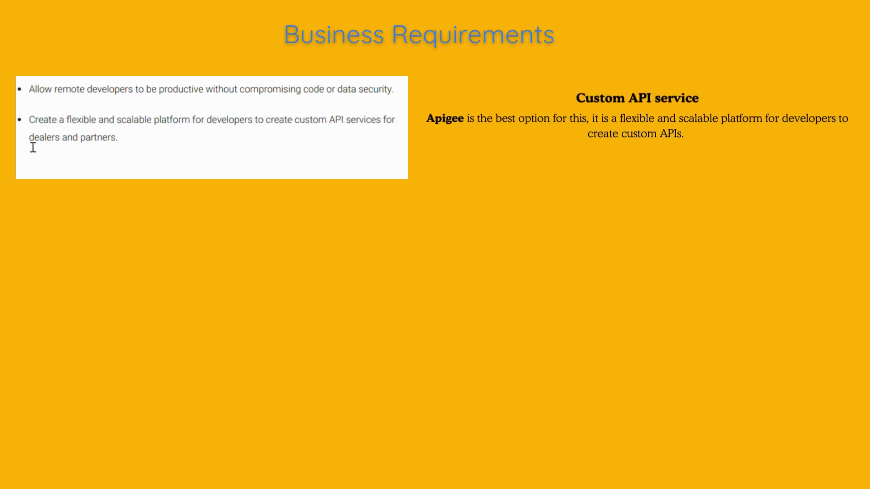
pyautogui.moveTo(28, 138); pyautogui.dragTo(118, 138)
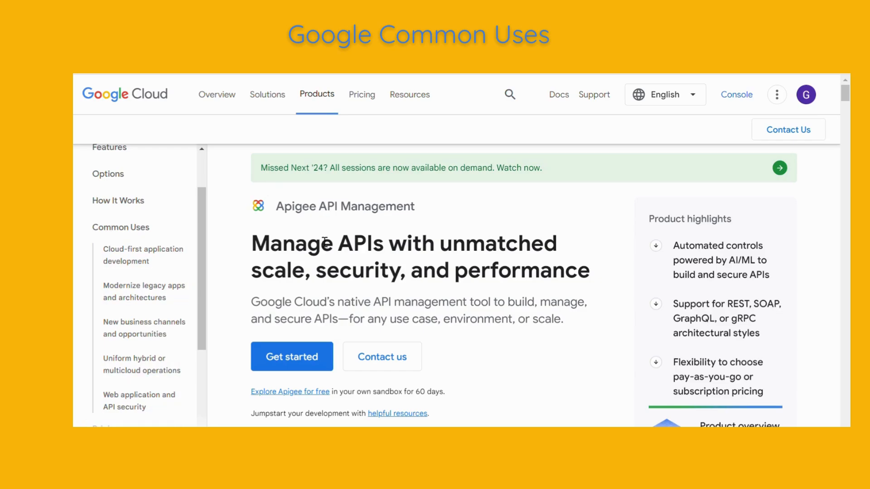
# - Highlight Apigee's scaling with load balancing phrase and view the Apigee/Anthos Service Mesh diagram enlarged
pyautogui.click(109, 147)
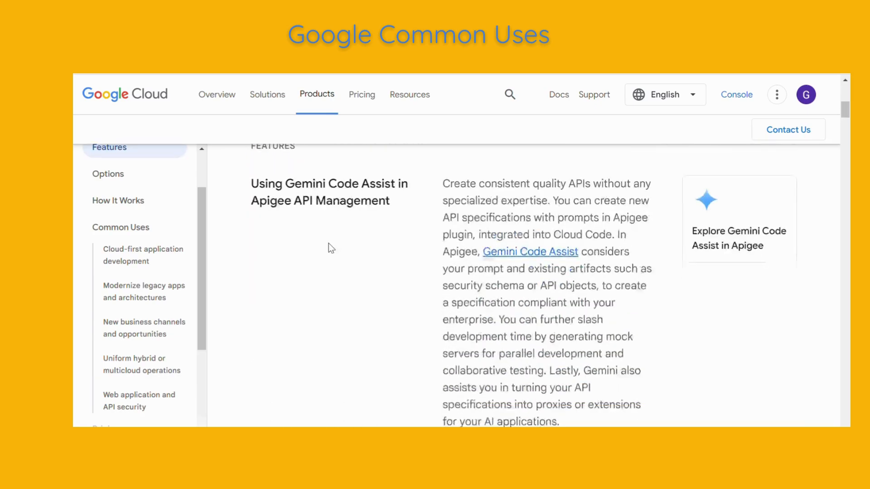
pyautogui.scroll(-3)
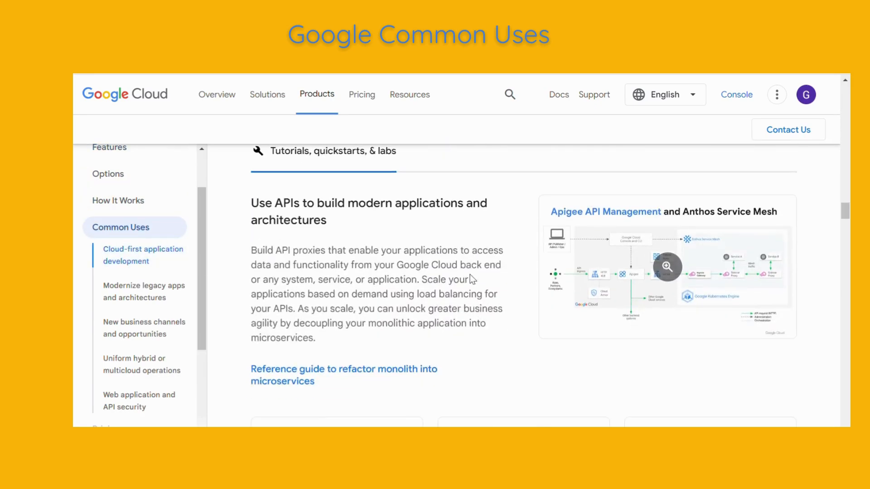
pyautogui.doubleClick(434, 279)
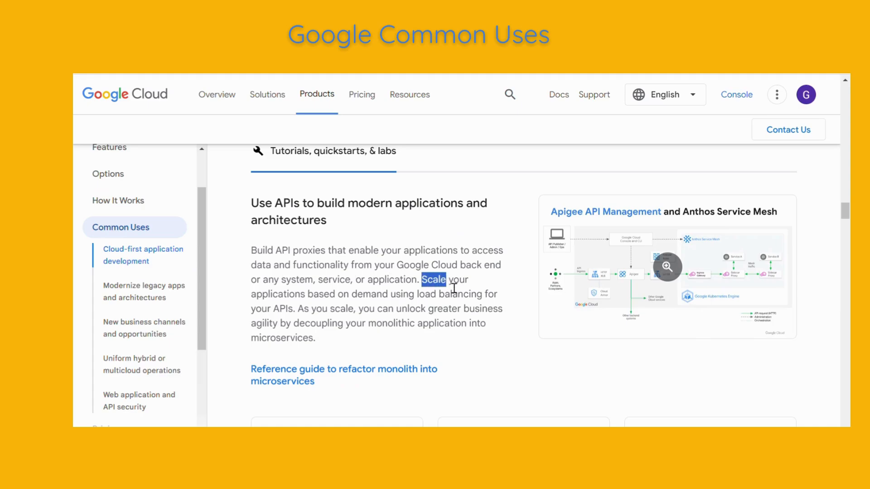
pyautogui.moveTo(455, 287); pyautogui.dragTo(251, 308)
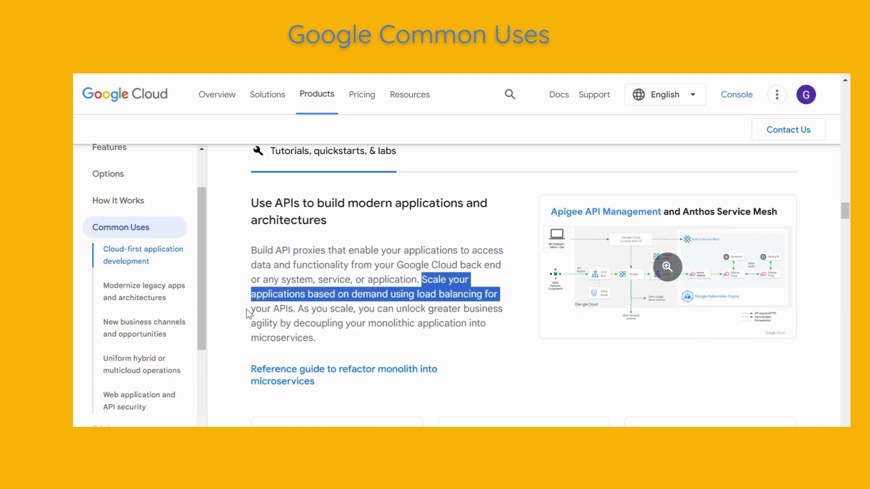
pyautogui.click(666, 266)
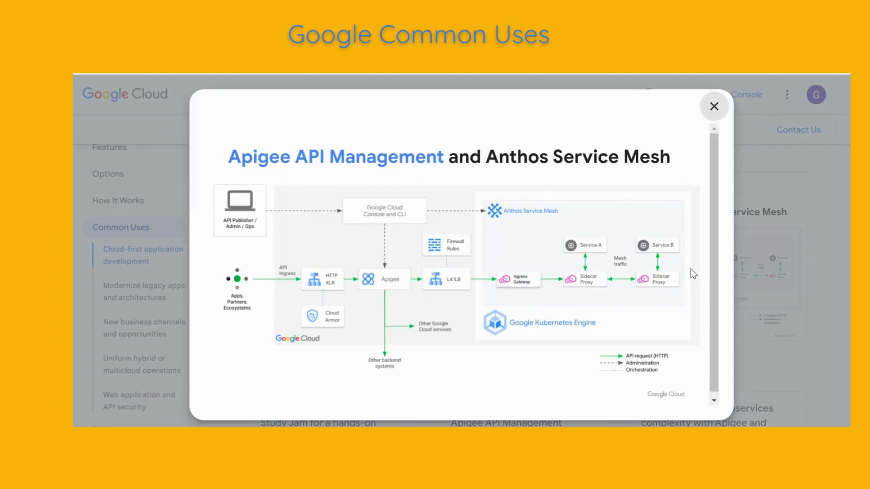
pyautogui.moveTo(525, 365)
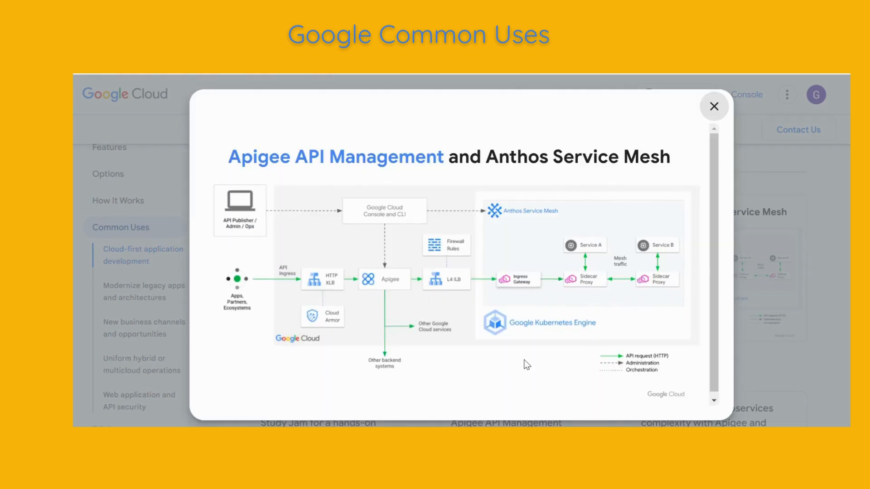
pyautogui.moveTo(764, 347)
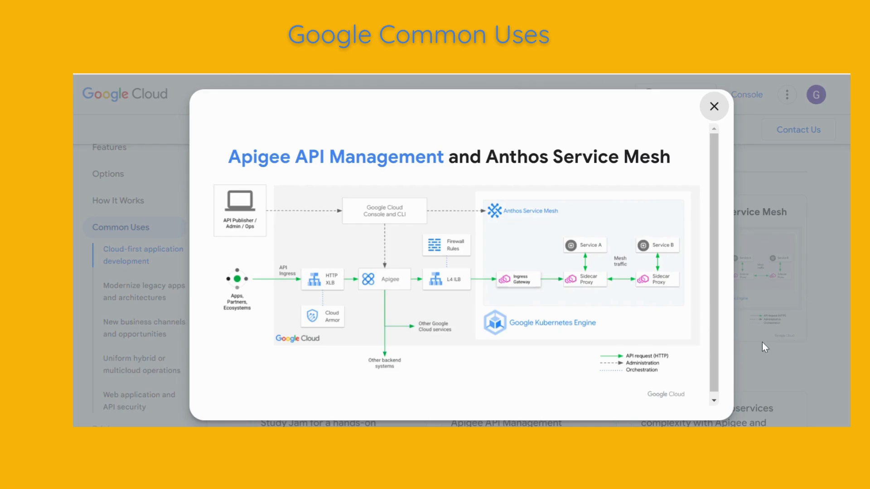
pyautogui.click(714, 106)
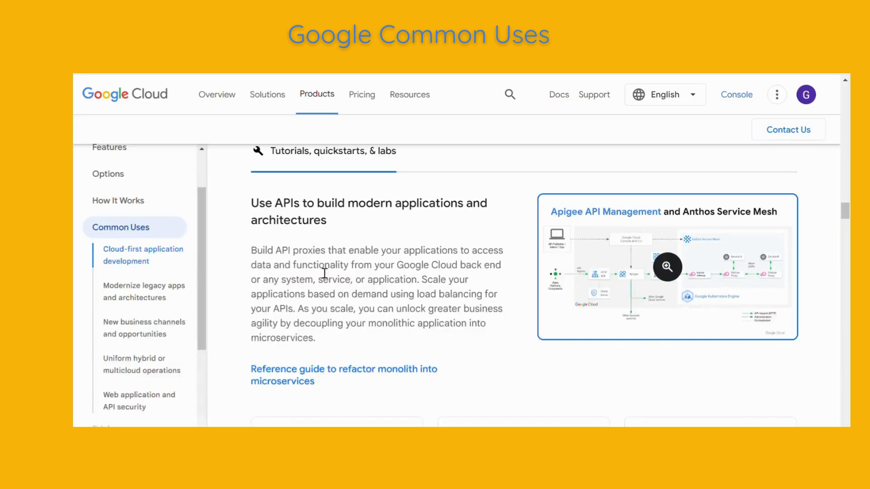
# - Review the Modernize legacy apps use case and its enlarged API management diagram
pyautogui.click(144, 291)
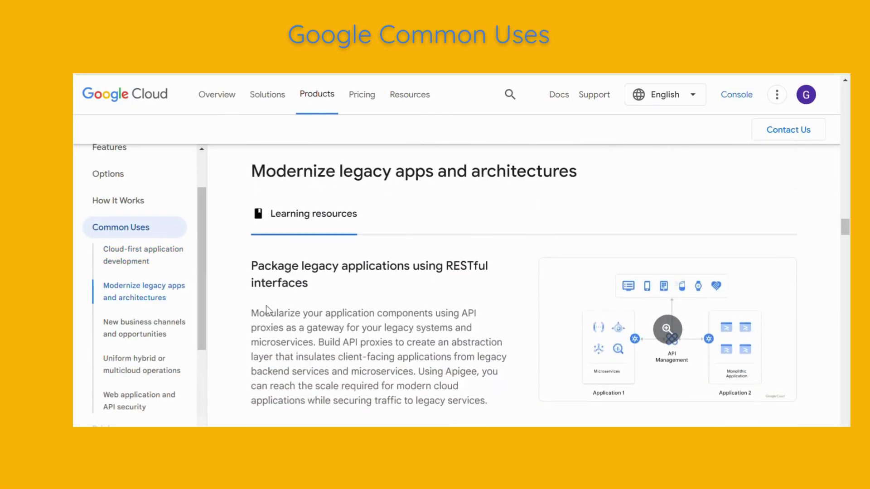
pyautogui.click(667, 329)
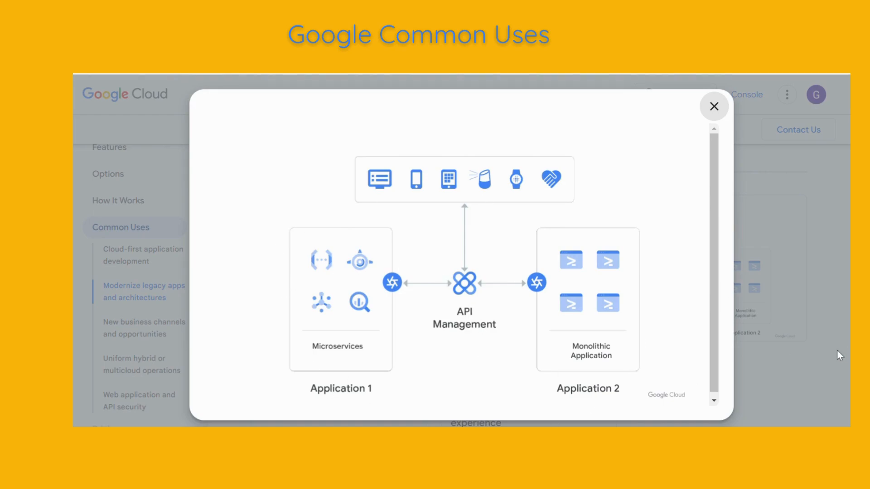
pyautogui.click(714, 106)
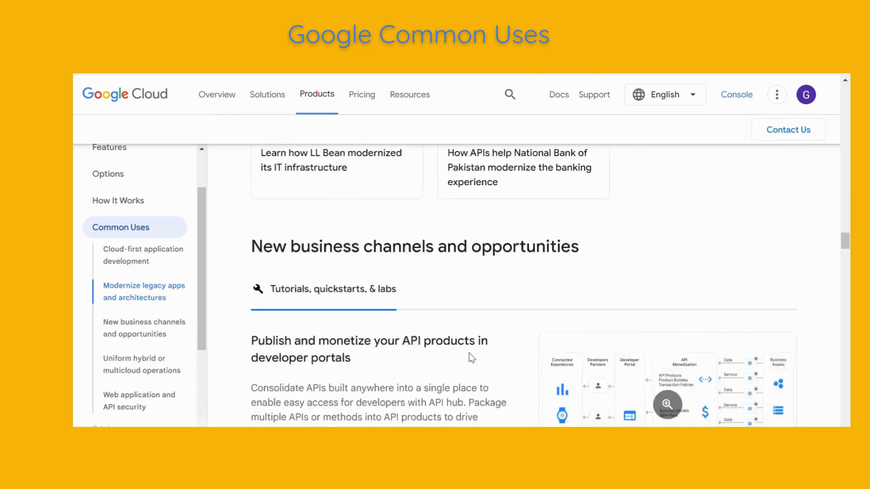
pyautogui.scroll(-3)
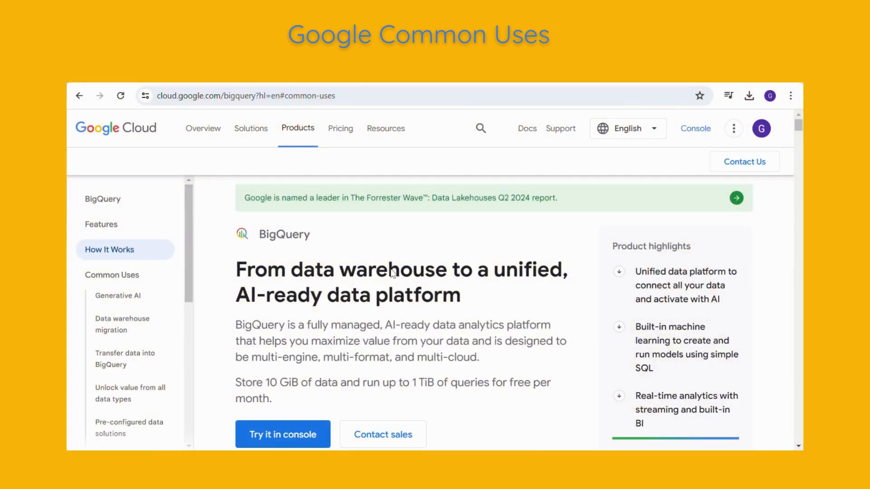
pyautogui.moveTo(124, 308)
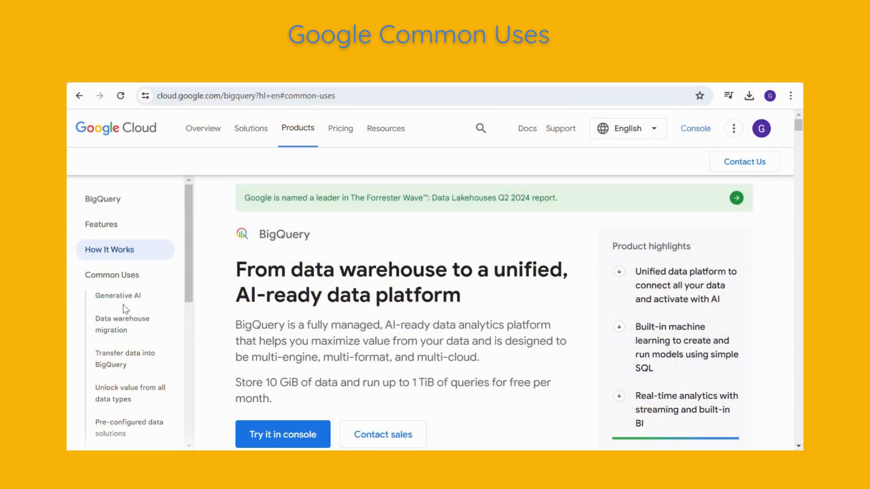
# - Scroll BigQuery's common uses past generative AI and warehouse migration to Transfer data into BigQuery
pyautogui.scroll(-3)
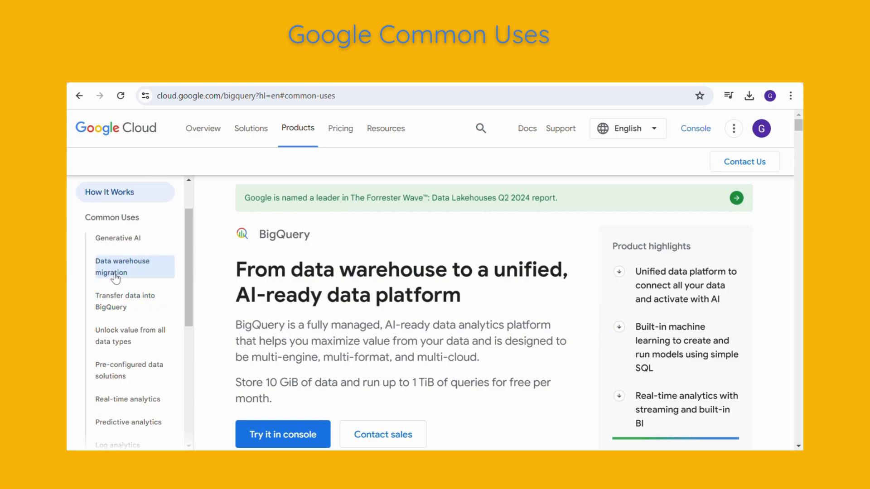
pyautogui.scroll(-3)
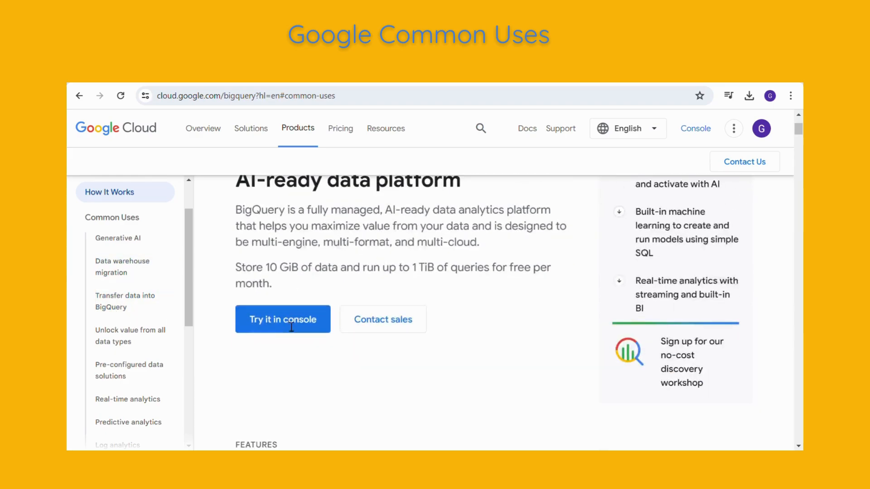
pyautogui.scroll(-3)
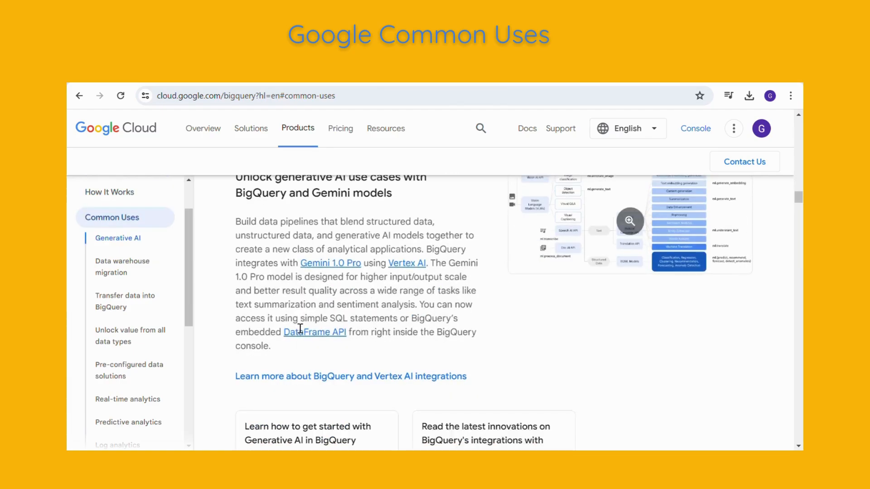
pyautogui.scroll(-3)
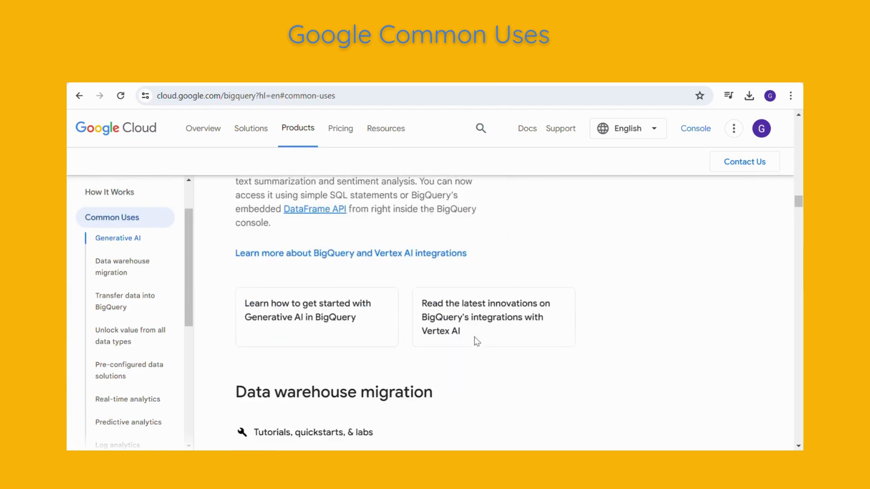
pyautogui.scroll(-3)
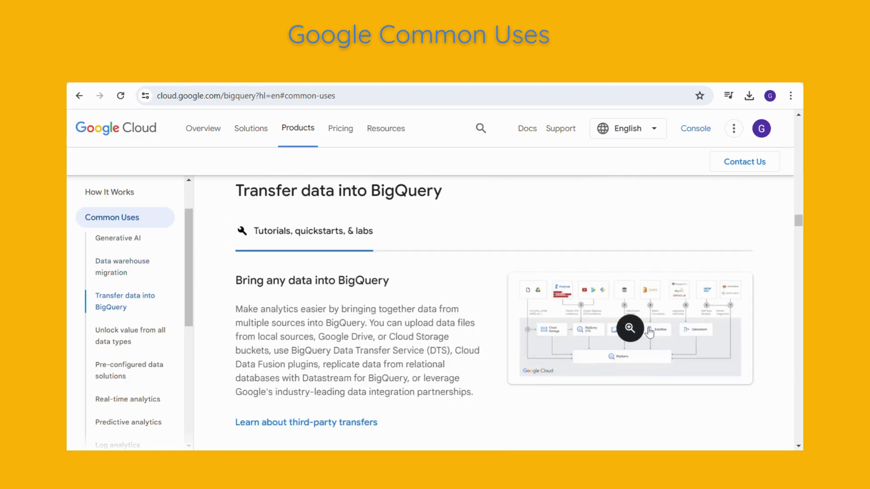
# - View the data transfer into BigQuery diagram enlarged, then close it
pyautogui.click(630, 328)
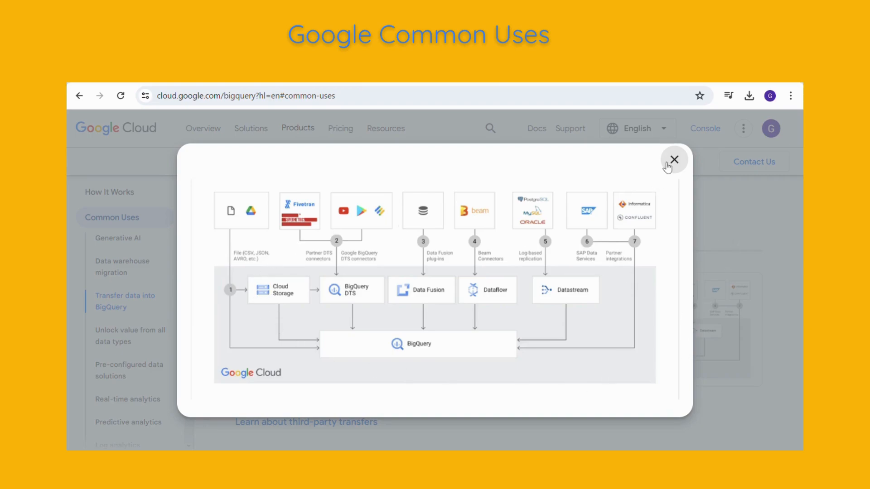
pyautogui.click(673, 159)
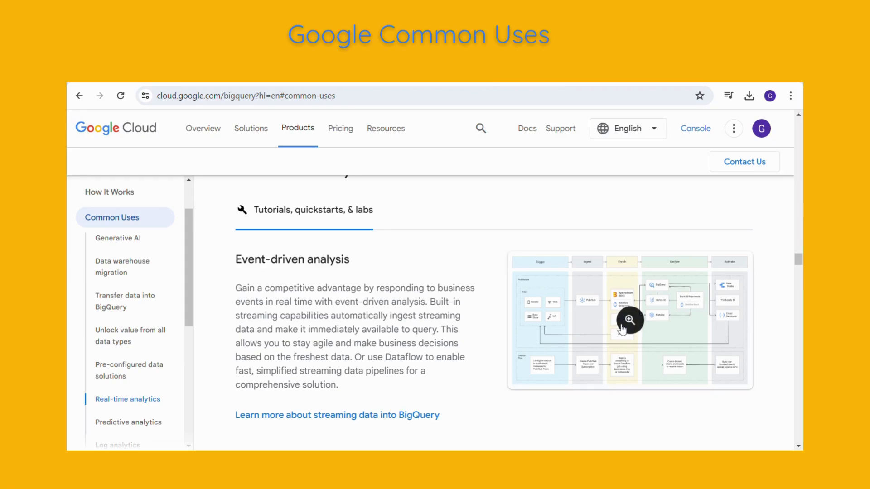
# - View the real-time analytics event-driven analysis diagram enlarged, then close it
pyautogui.click(629, 321)
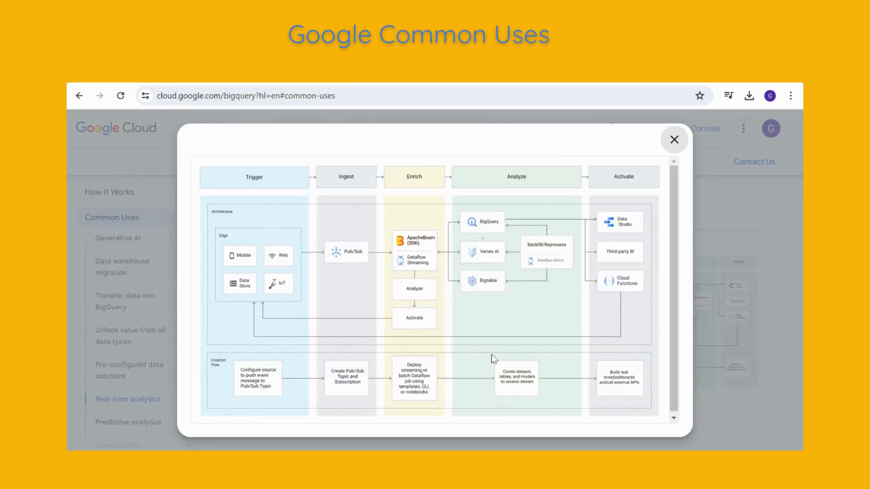
pyautogui.moveTo(770, 371)
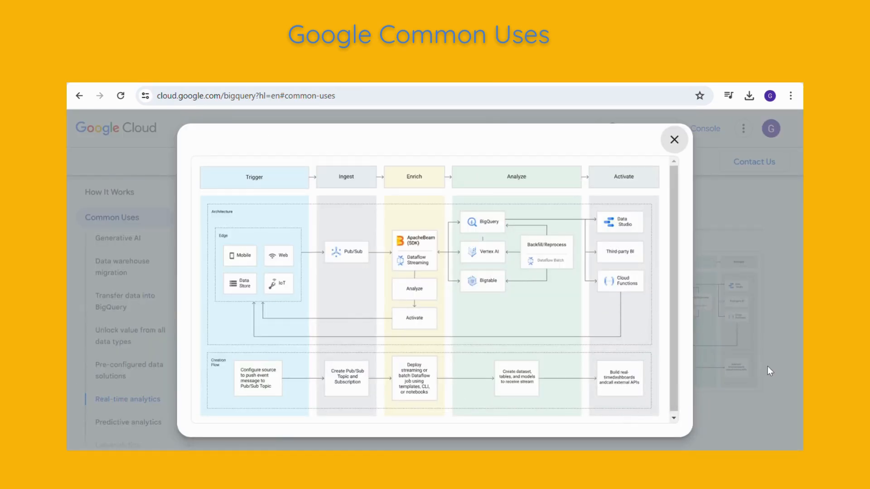
pyautogui.click(674, 139)
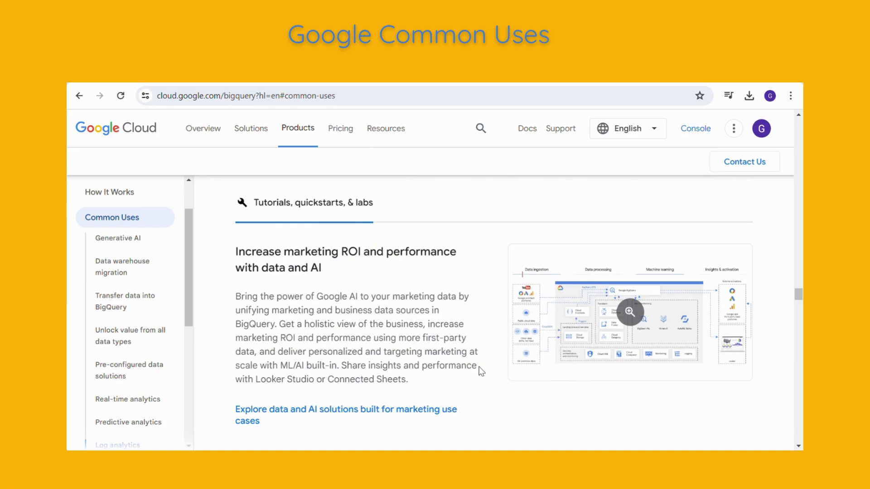
# - Scroll past BigQuery's data clean rooms use case toward the GKE page
pyautogui.scroll(-3)
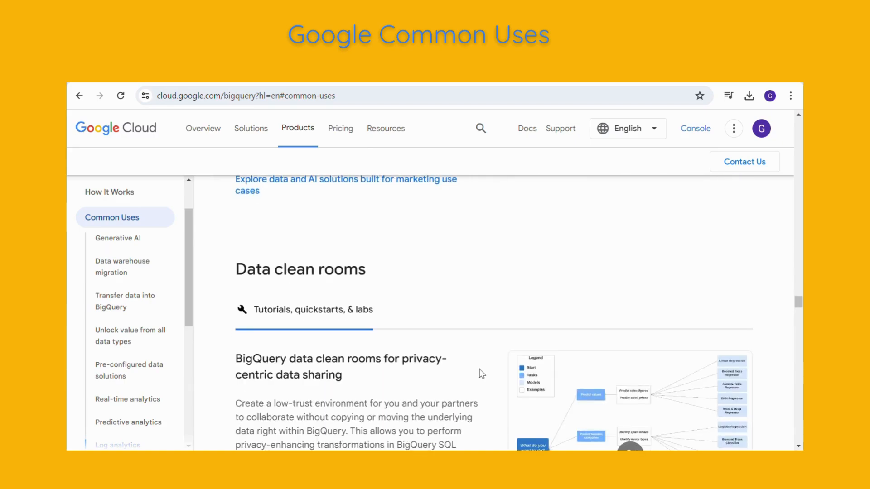
pyautogui.scroll(-3)
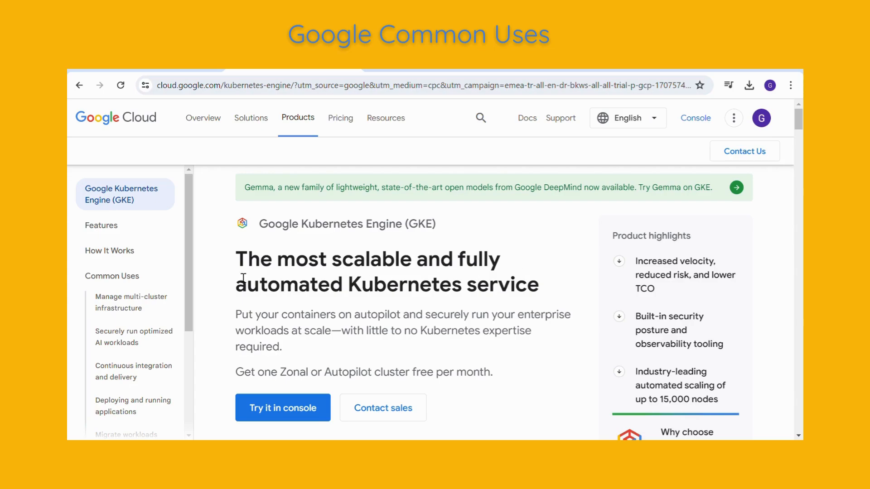
# - Jump via GKE Features to the Continuous integration and delivery use case
pyautogui.scroll(-3)
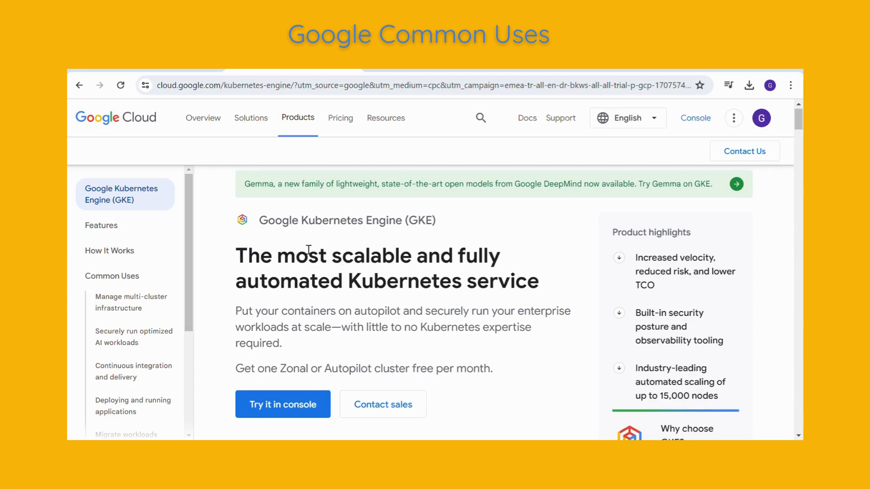
pyautogui.click(101, 226)
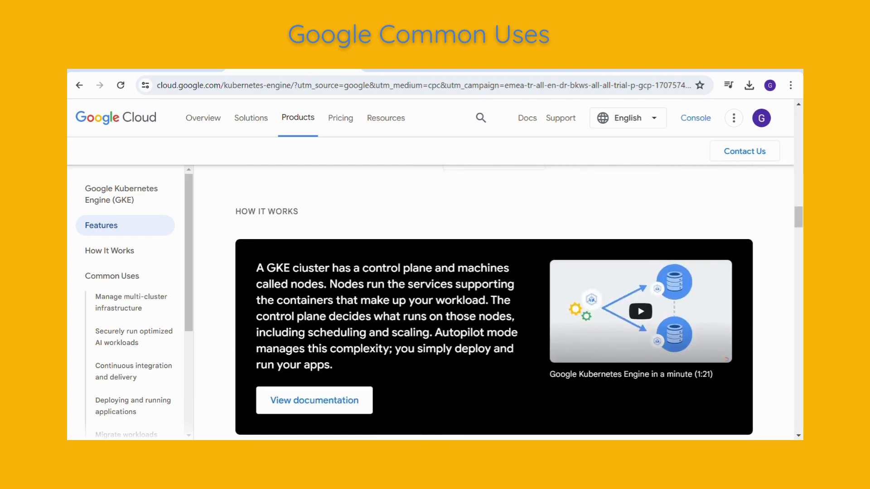
pyautogui.click(134, 337)
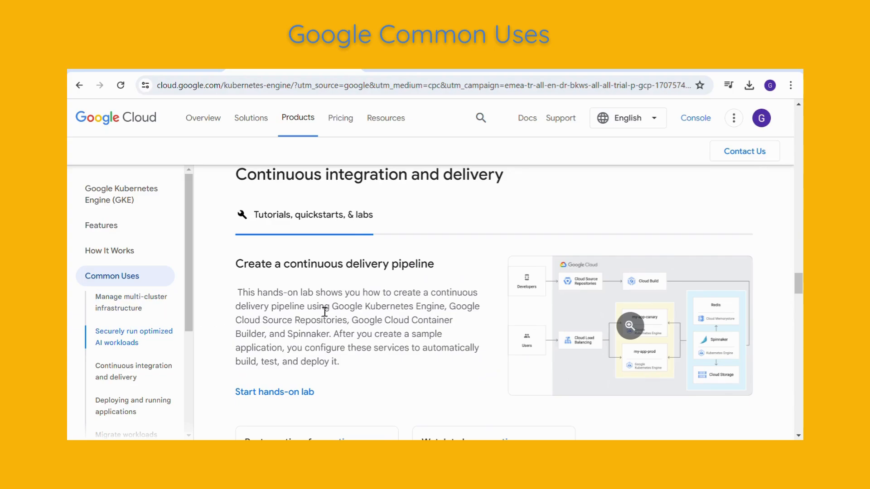
# - Enlarge the continuous delivery pipeline diagram, close it, and enlarge it again
pyautogui.click(629, 326)
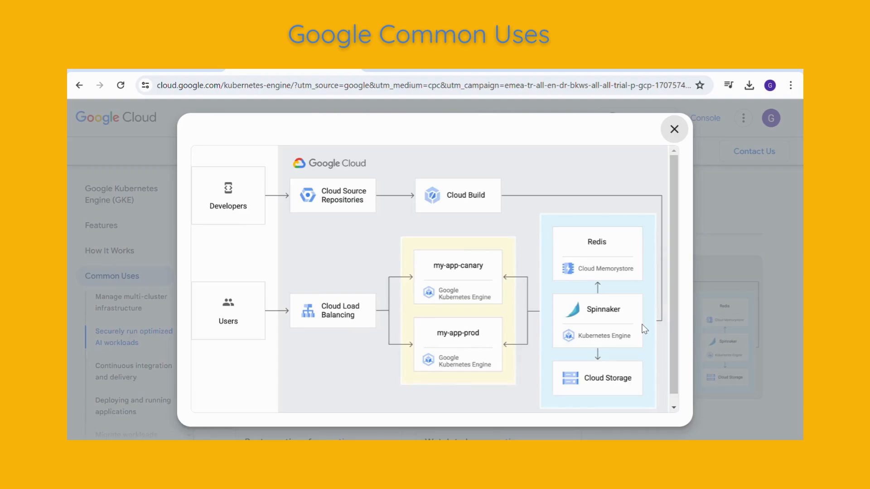
pyautogui.moveTo(794, 332)
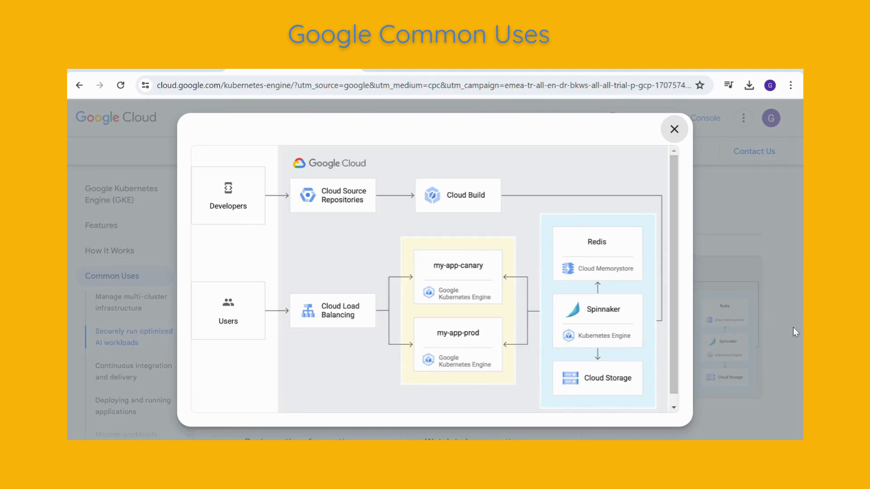
pyautogui.click(674, 129)
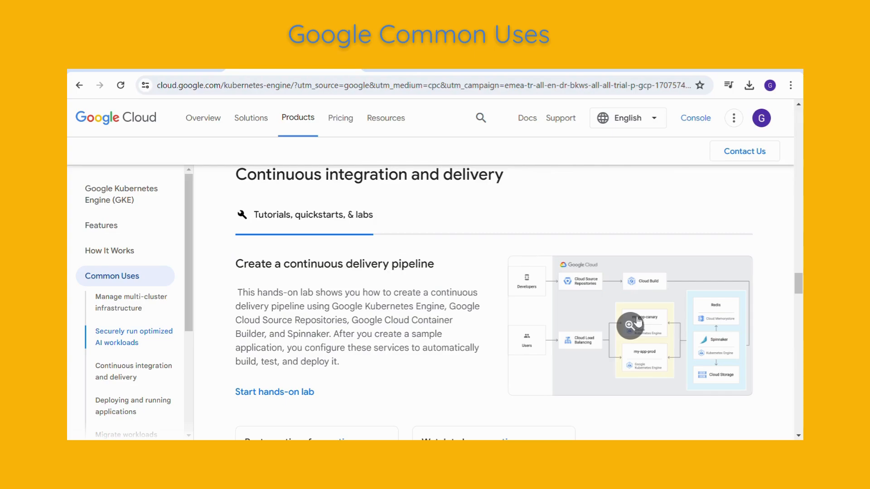
pyautogui.click(630, 324)
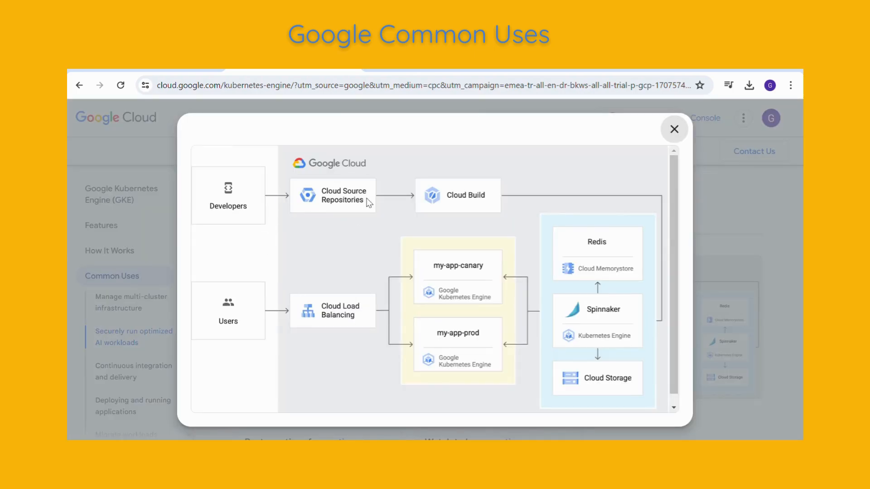